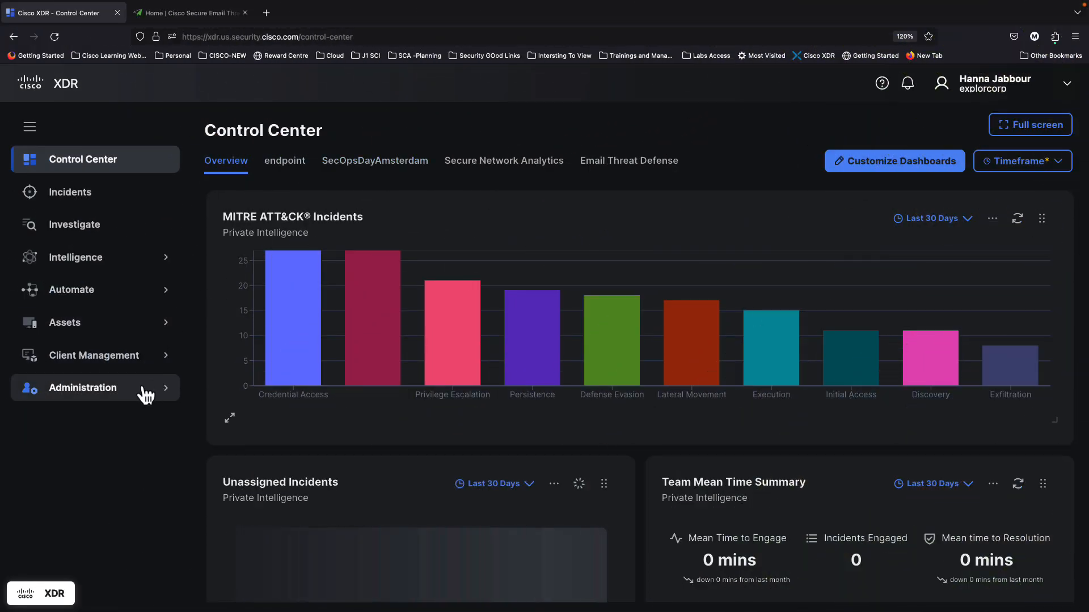
# Step: Filter the Administration > Integrations page to Cisco integrations matching "Email"
pyautogui.click(82, 388)
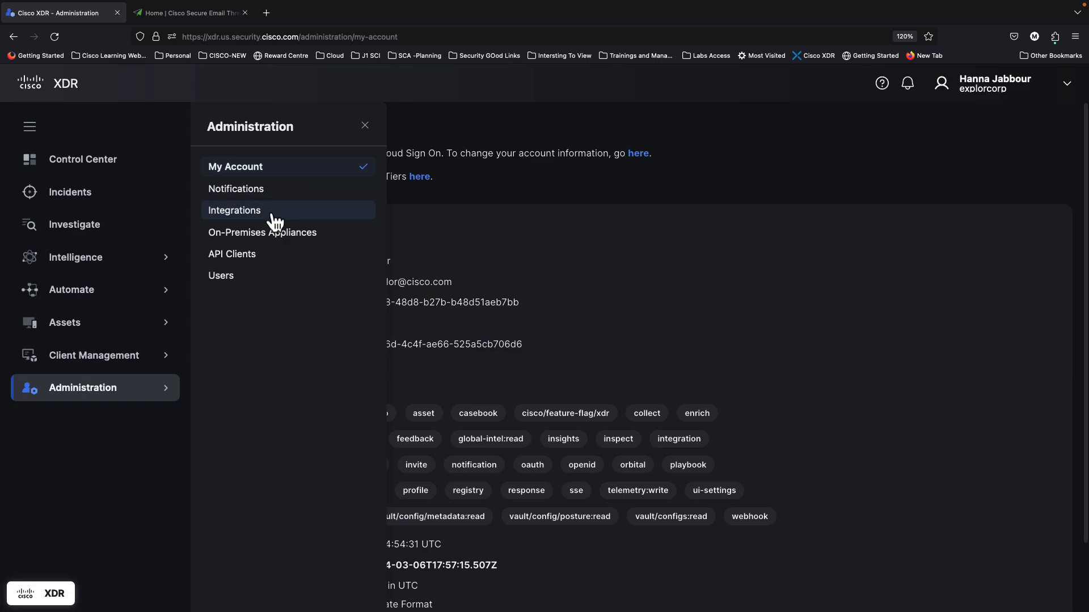
pyautogui.click(234, 211)
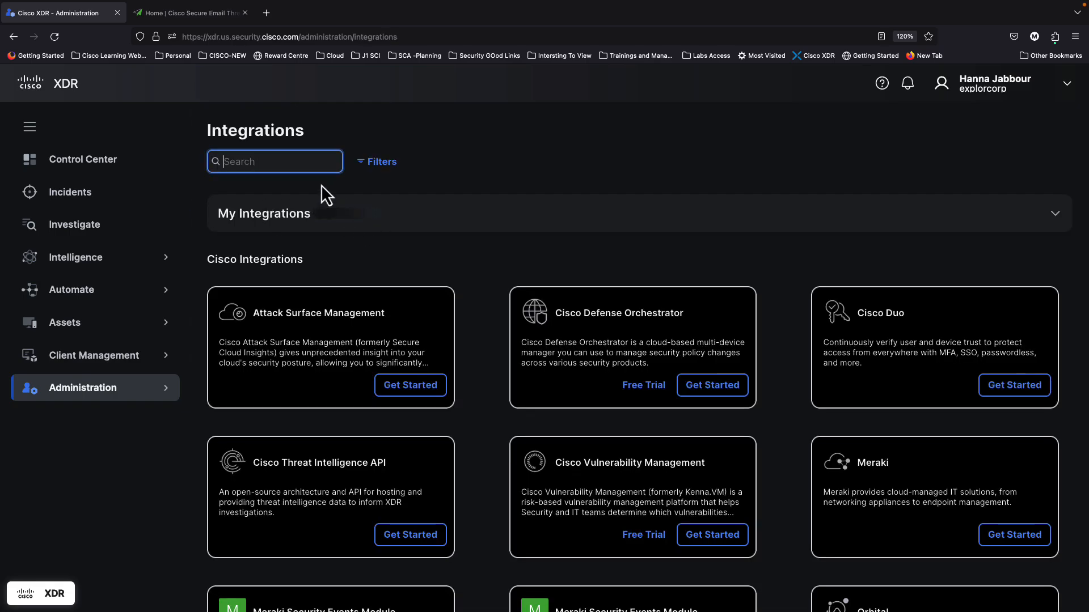
pyautogui.write('Email')
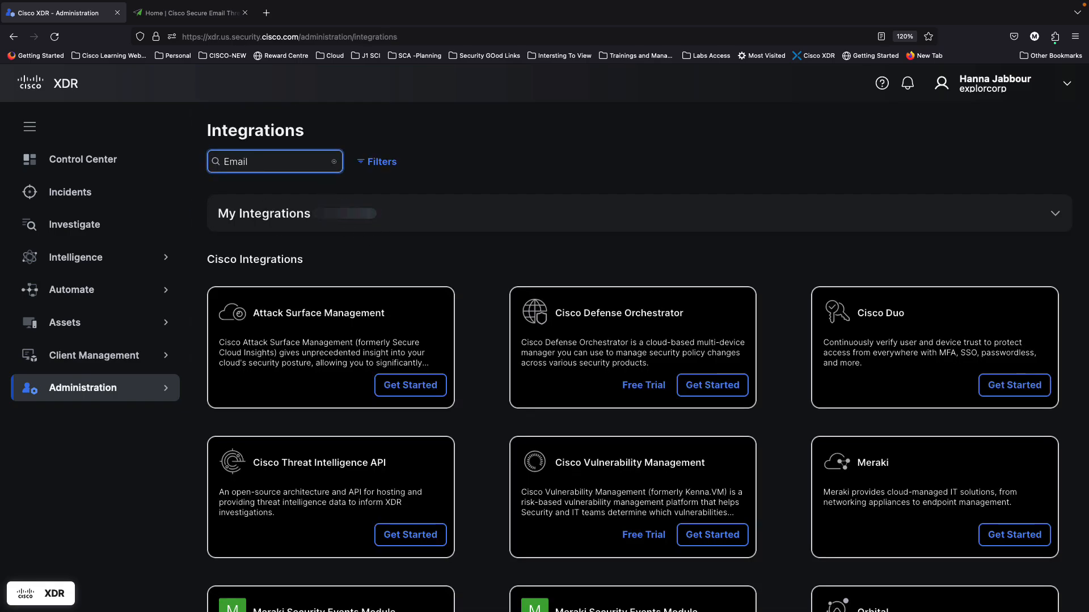
pyautogui.write('Email')
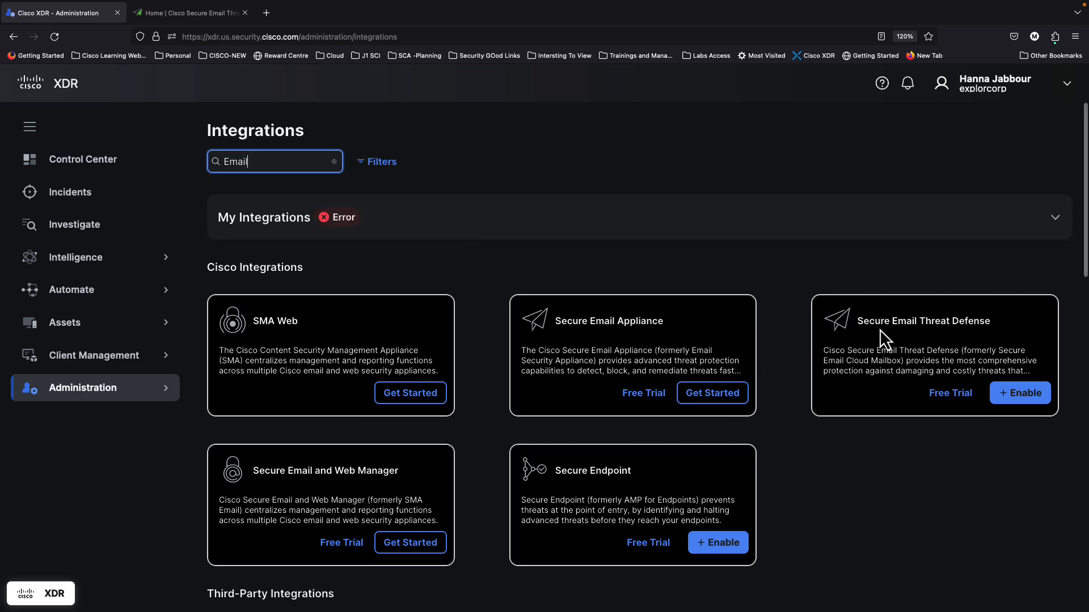
pyautogui.moveTo(984, 326)
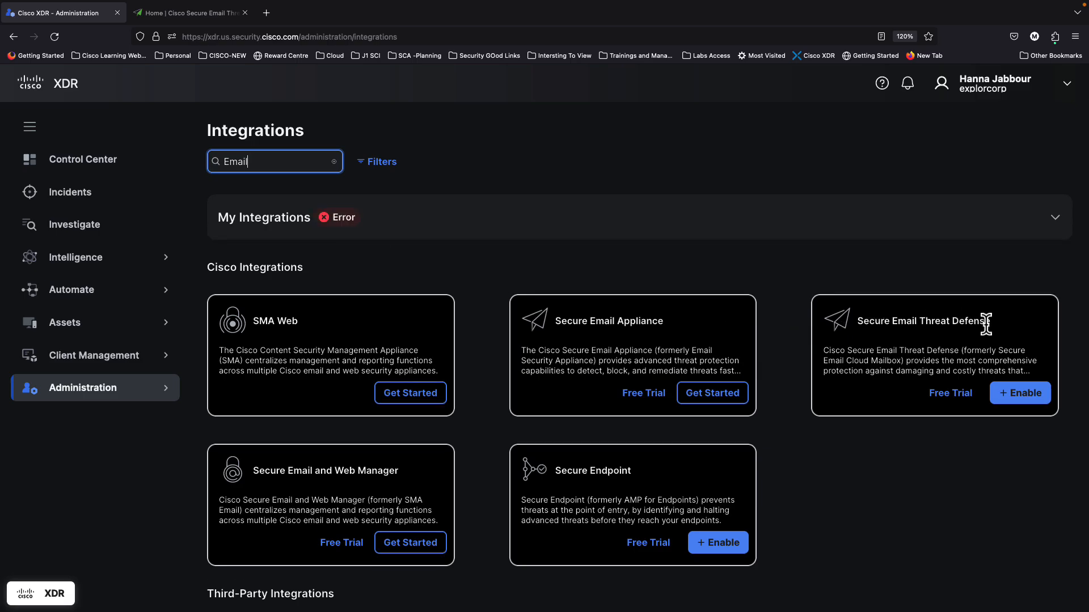
pyautogui.moveTo(1019, 393)
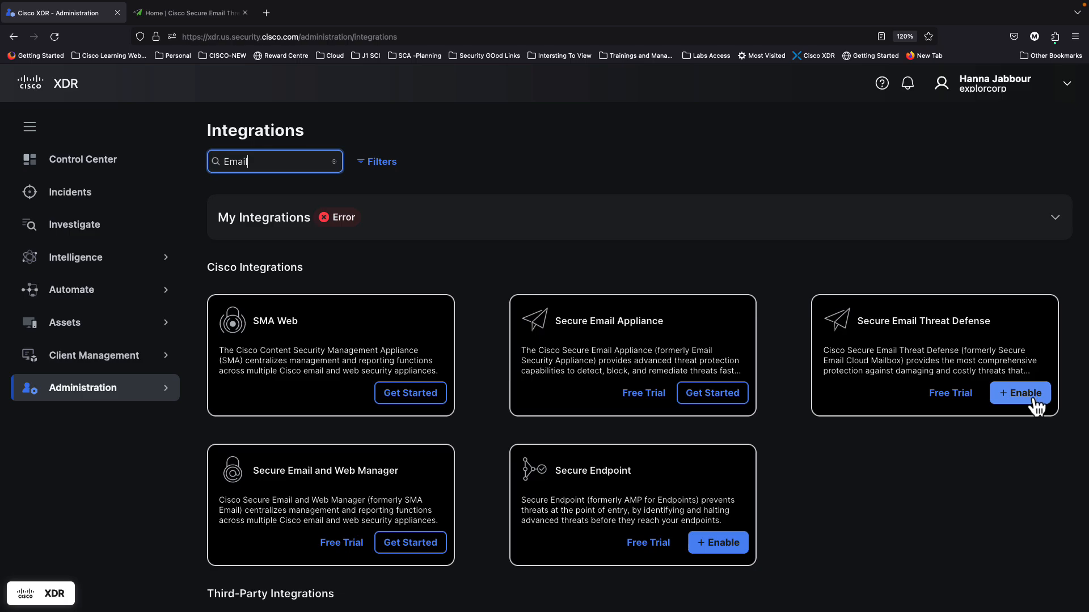
# Step: Enable Secure Email Threat Defense and authorize the XDR integration under Preferences
pyautogui.click(1020, 393)
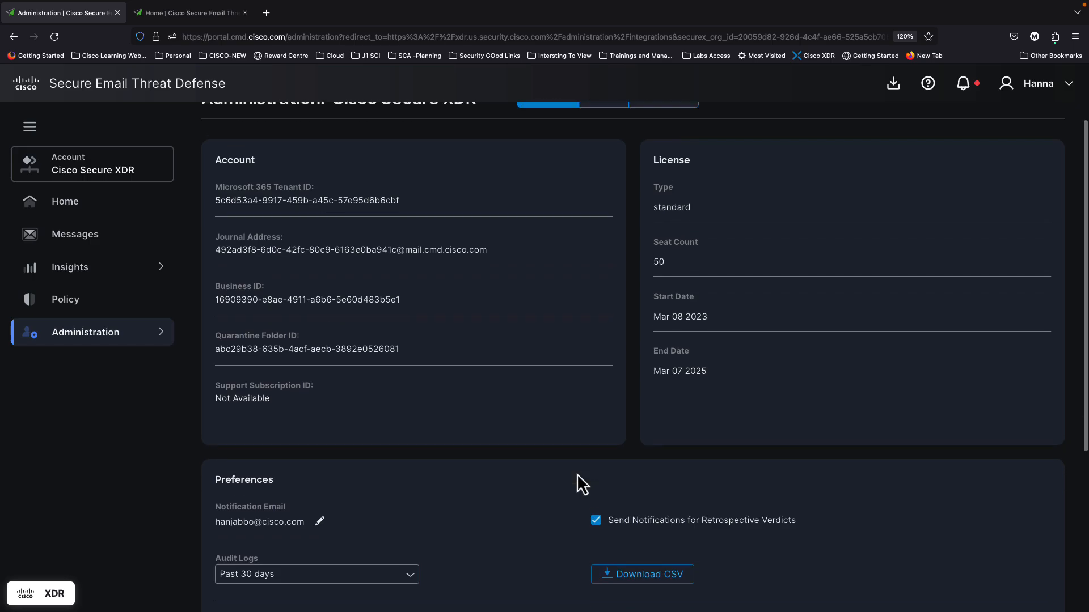
pyautogui.scroll(-3)
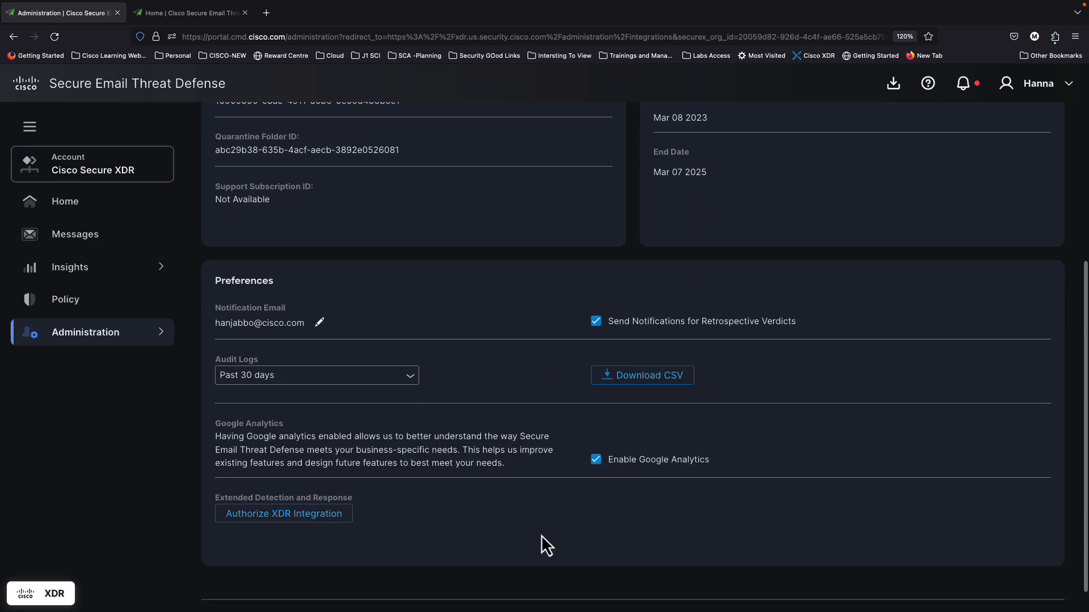
pyautogui.scroll(-3)
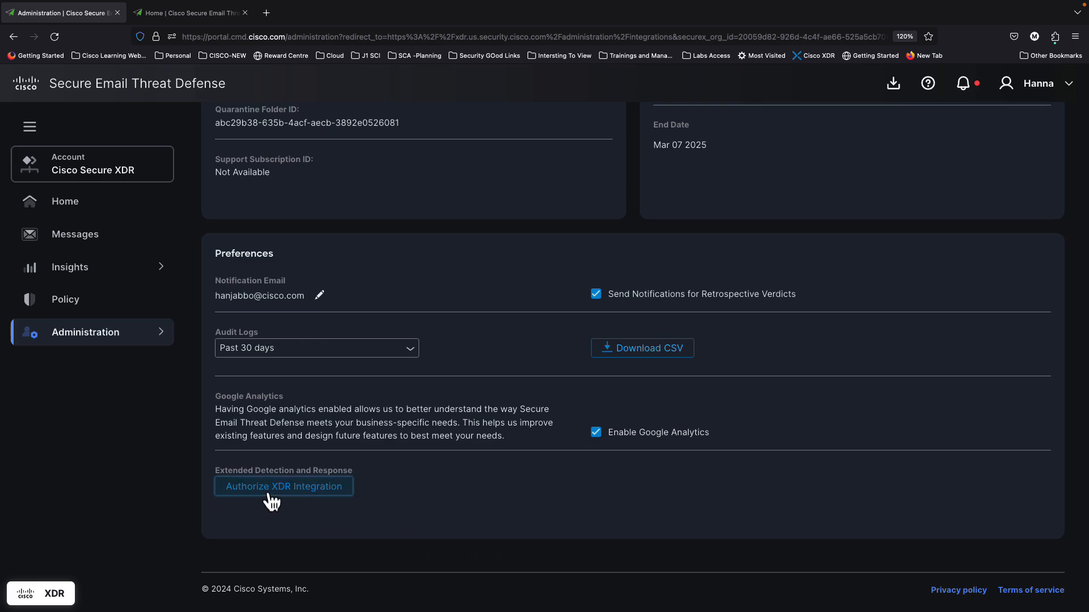
pyautogui.click(283, 487)
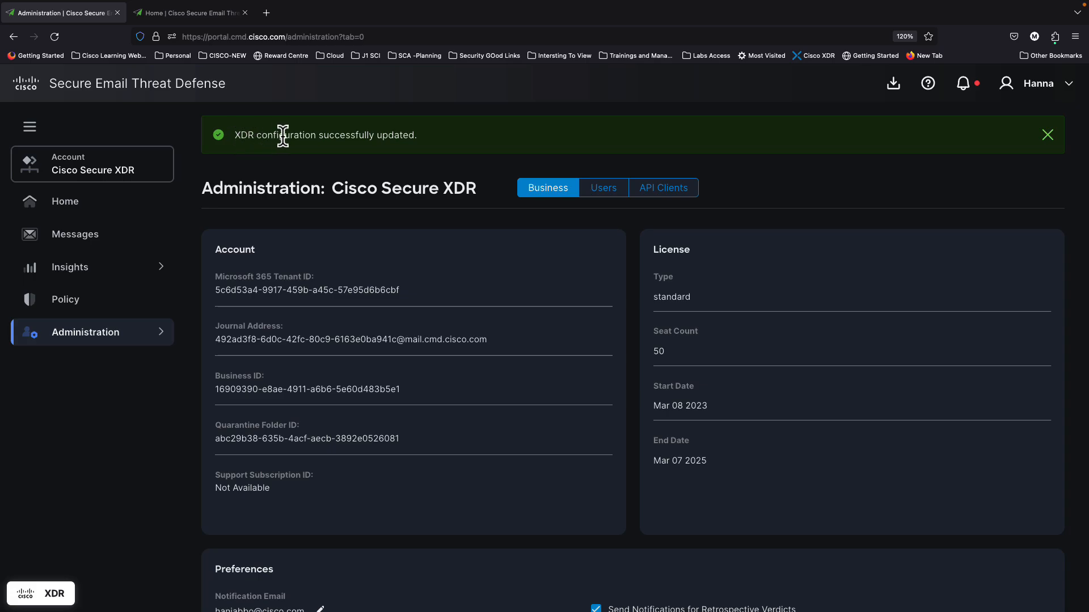
pyautogui.moveTo(404, 152)
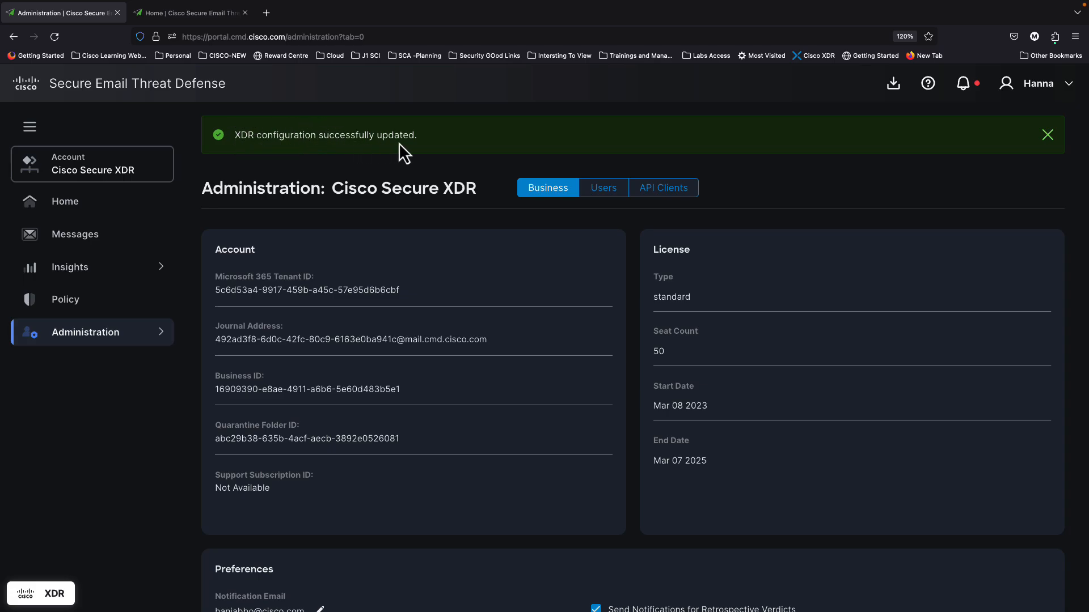
# Step: Start navigating away from the confirmed XDR configuration page via the address bar
pyautogui.click(271, 36)
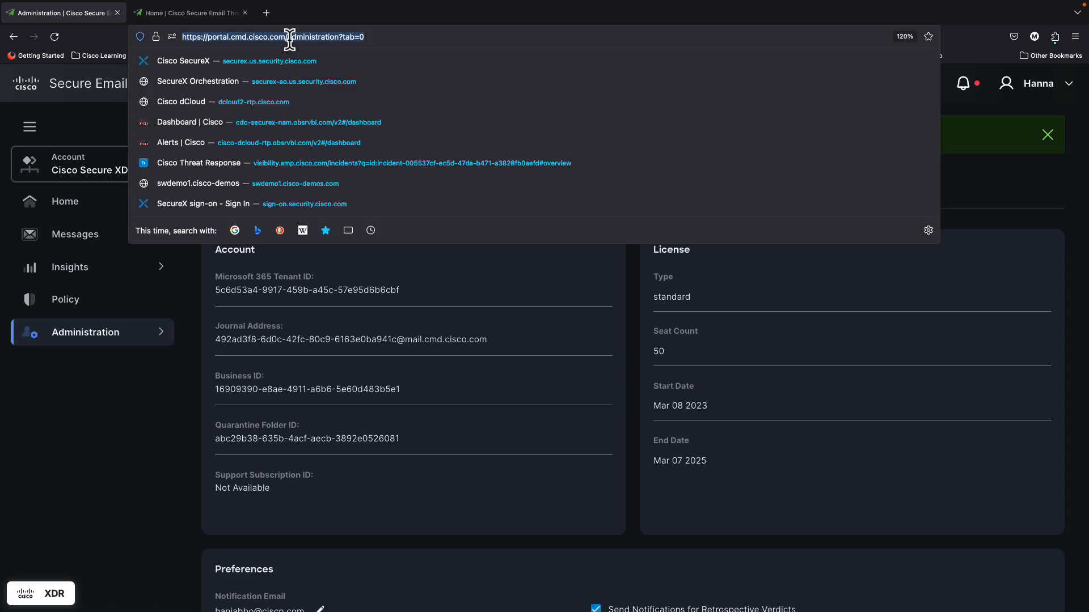
# Step: Return to xdr.us.security.cisco.com, filter Integrations by "Email" and expand My Integrations
pyautogui.write('xdr.us.security.cisco.com')
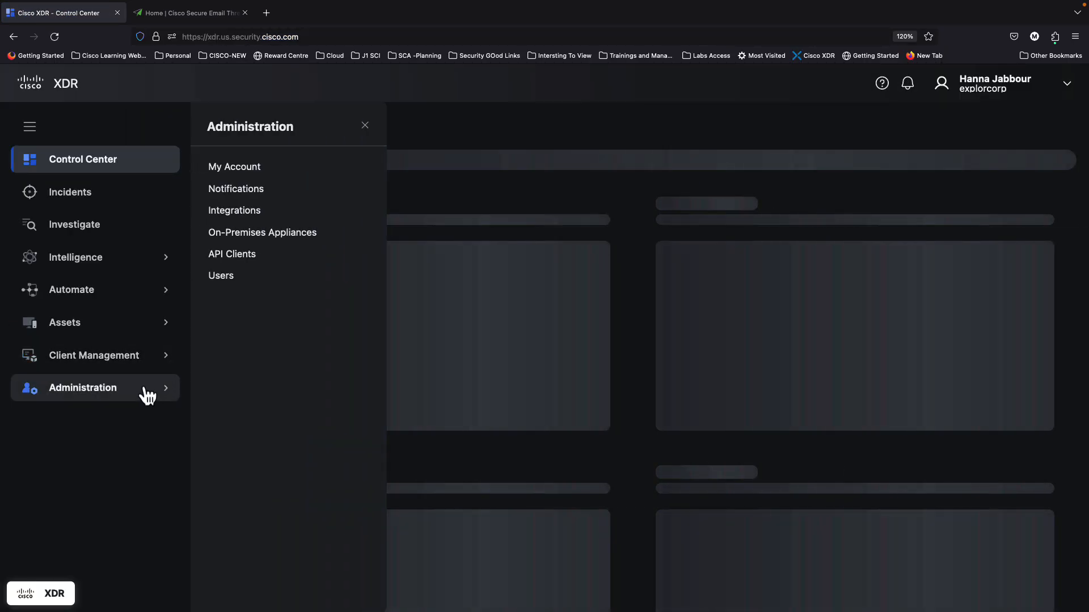
pyautogui.click(364, 126)
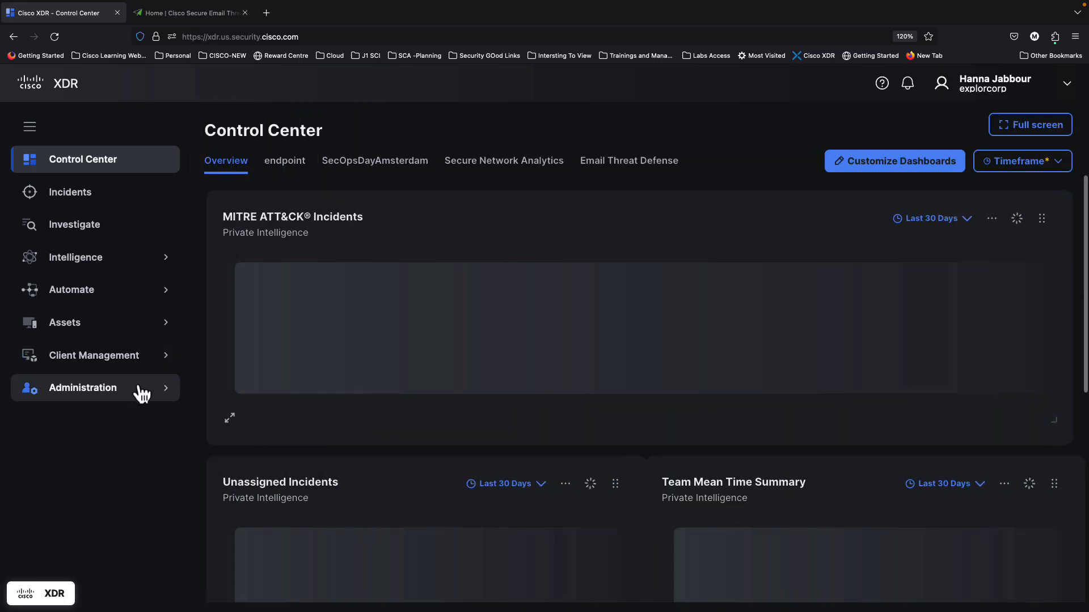
pyautogui.click(83, 388)
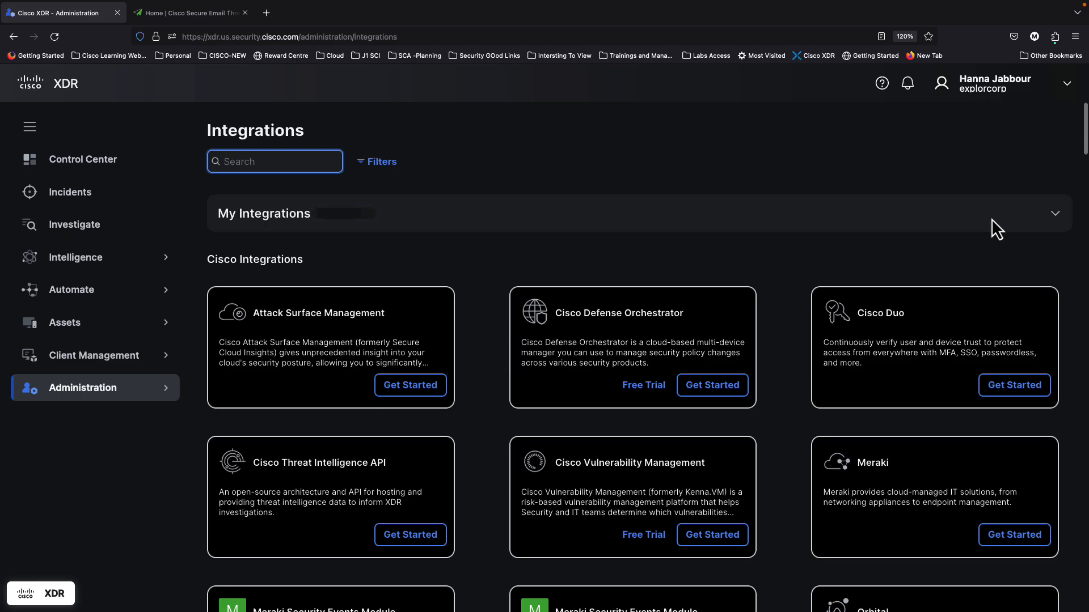
pyautogui.write('Email')
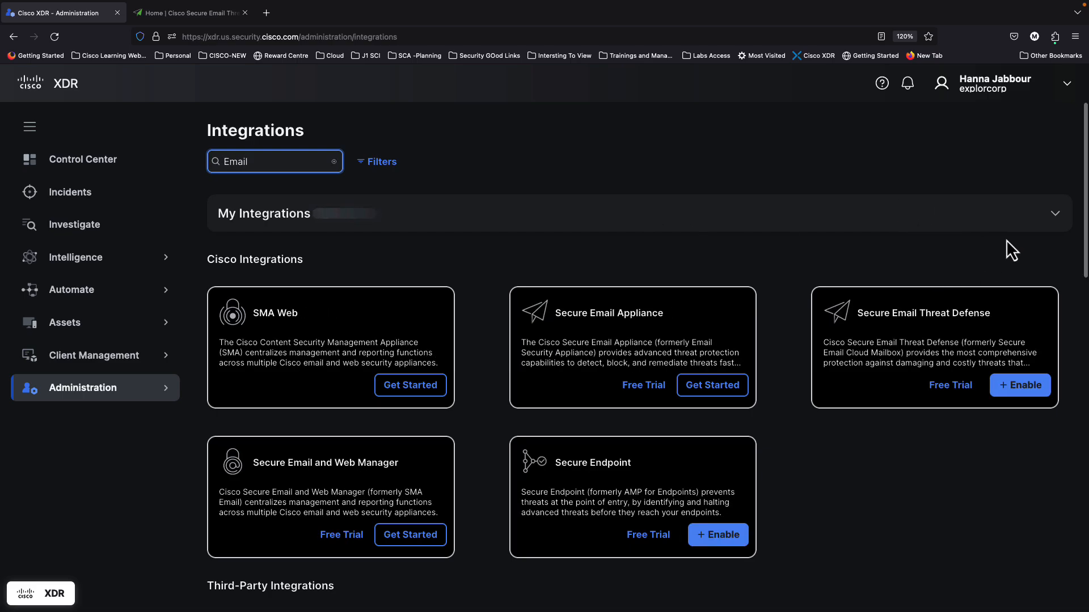
pyautogui.click(1053, 214)
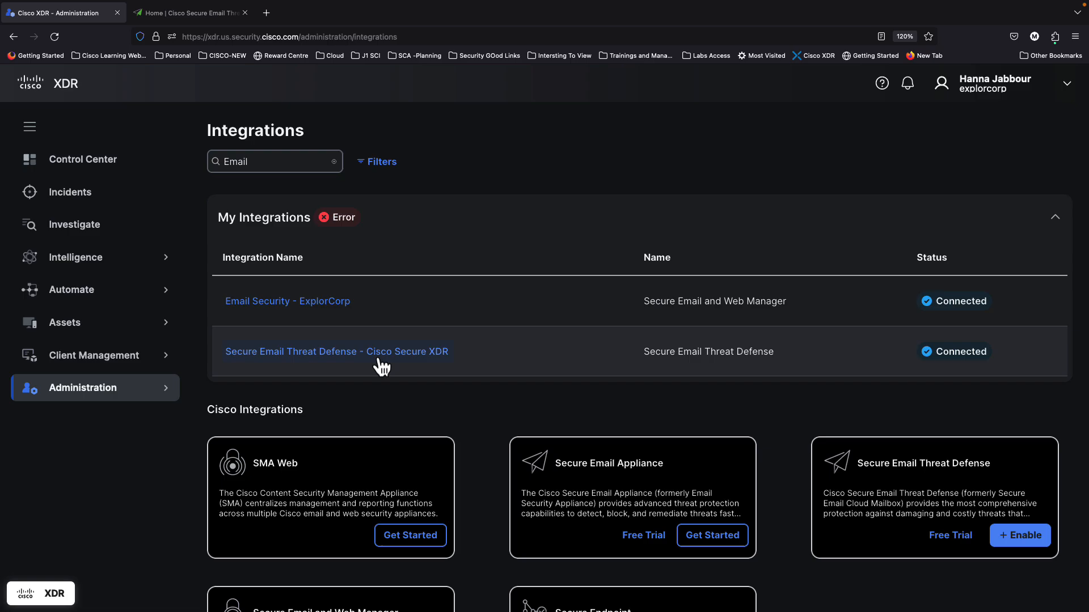
# Step: View the Secure Email Threat Defense - Cisco Secure XDR integration details showing Connected
pyautogui.click(335, 352)
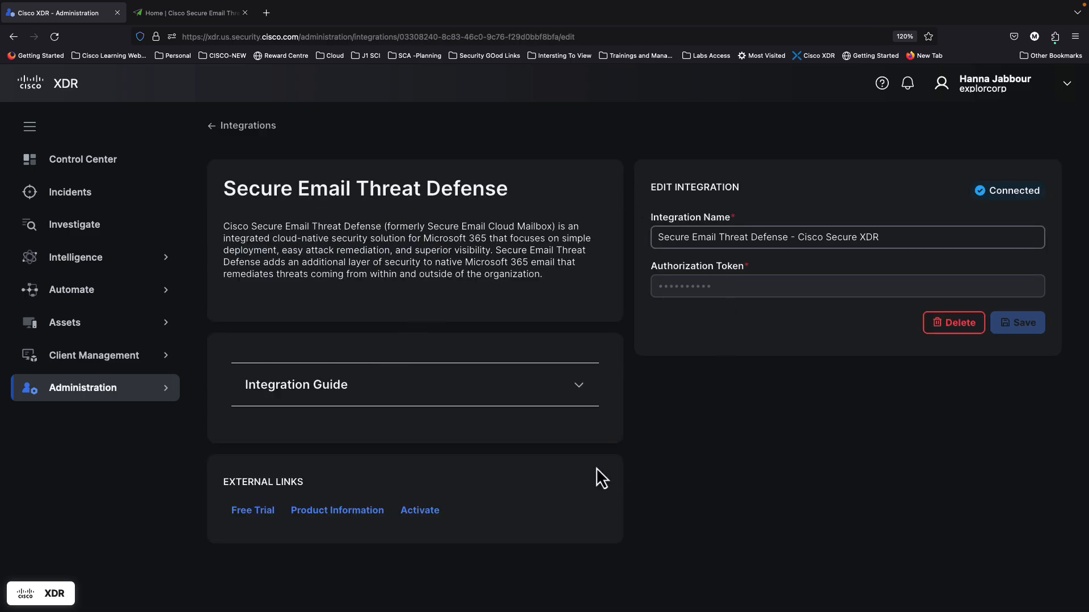
pyautogui.moveTo(587, 482)
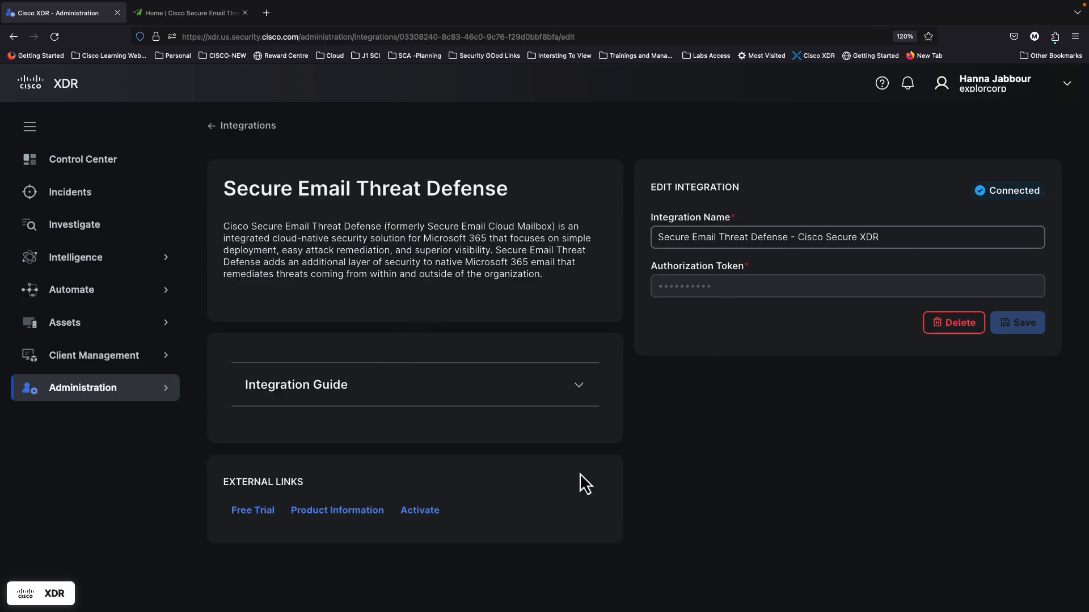